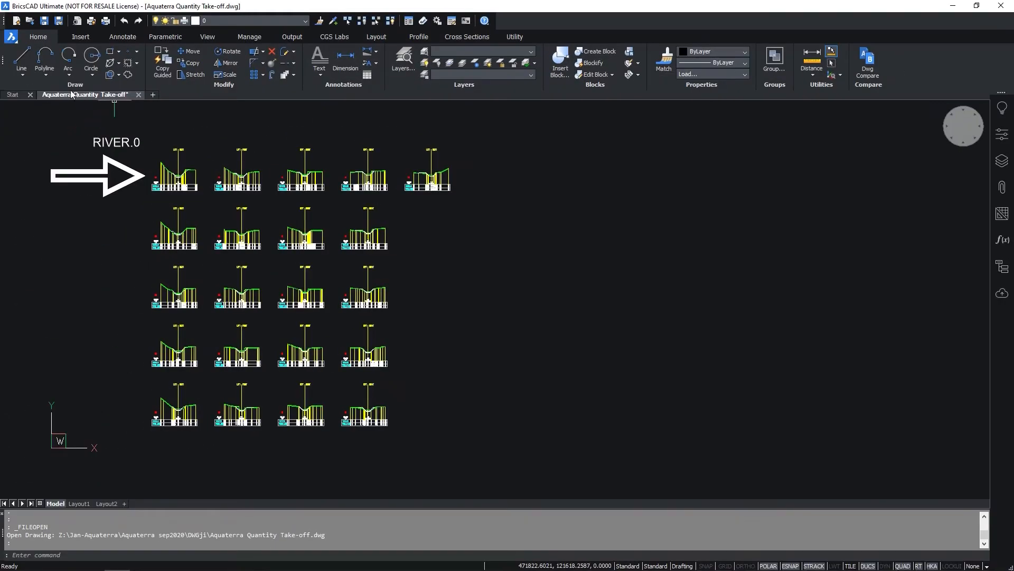
pyautogui.moveTo(107, 105)
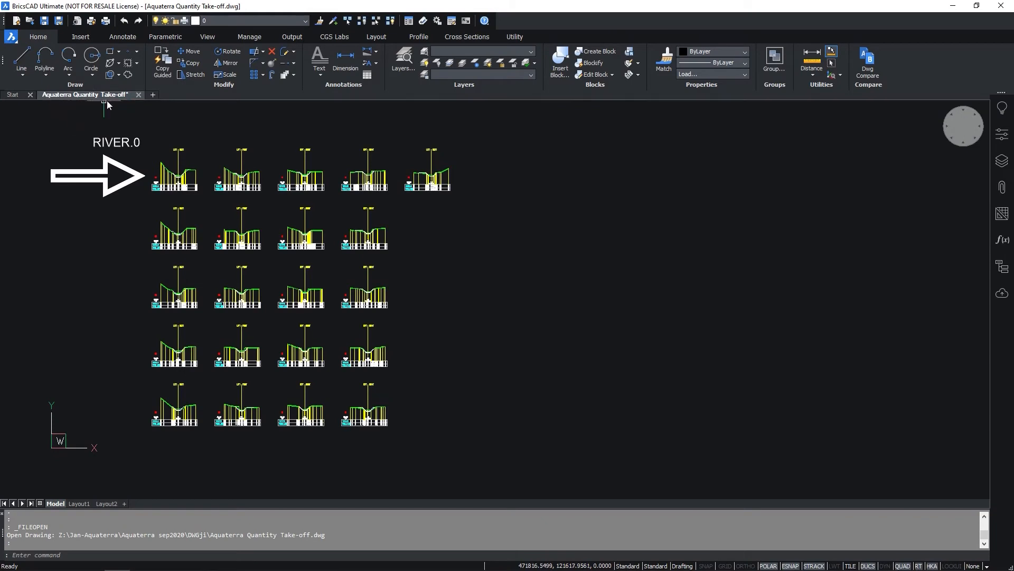
pyautogui.moveTo(334, 37)
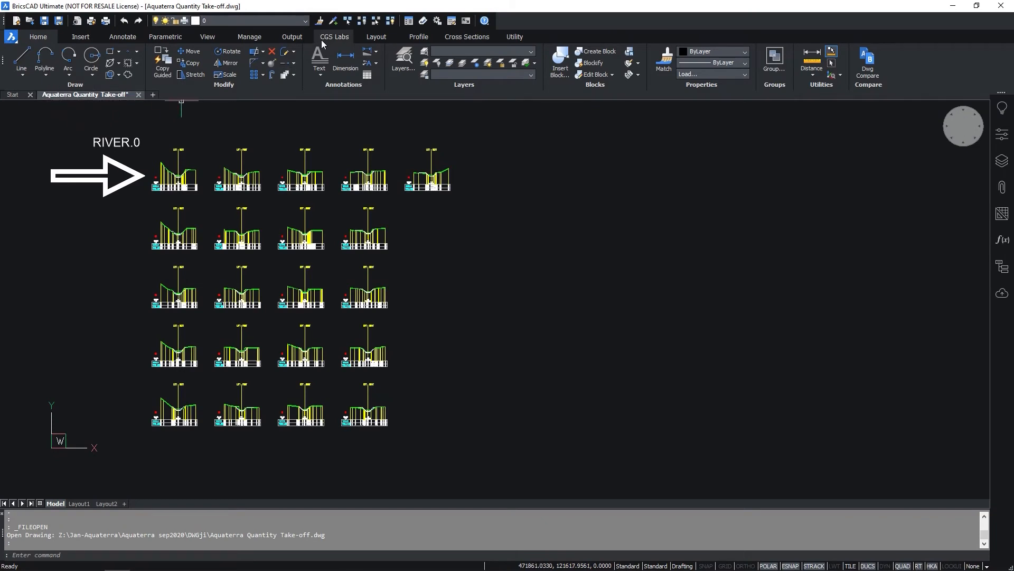
# Load the Aquaterra cross-section tools from the CGS Labs ribbon
pyautogui.click(334, 35)
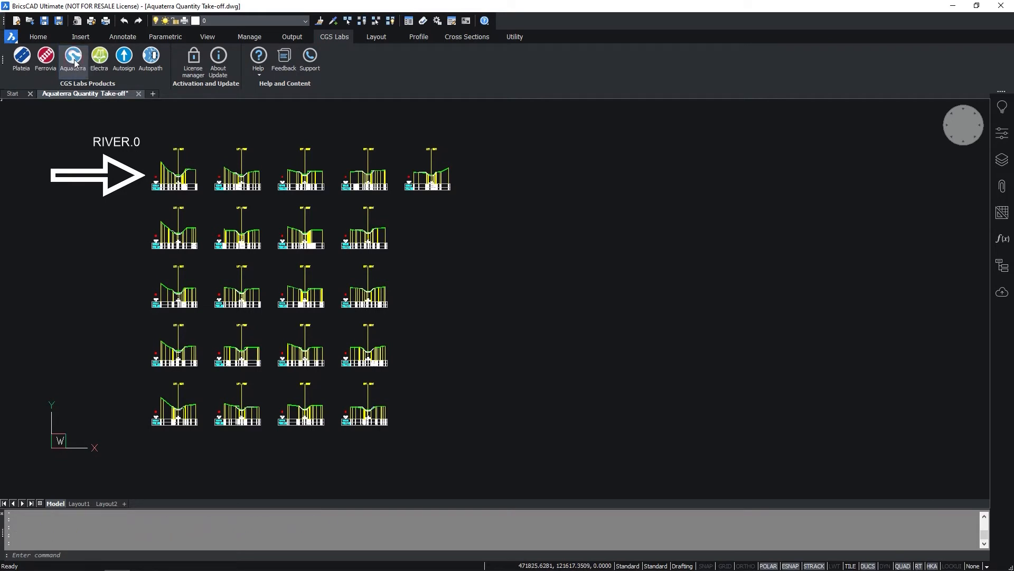
pyautogui.click(466, 36)
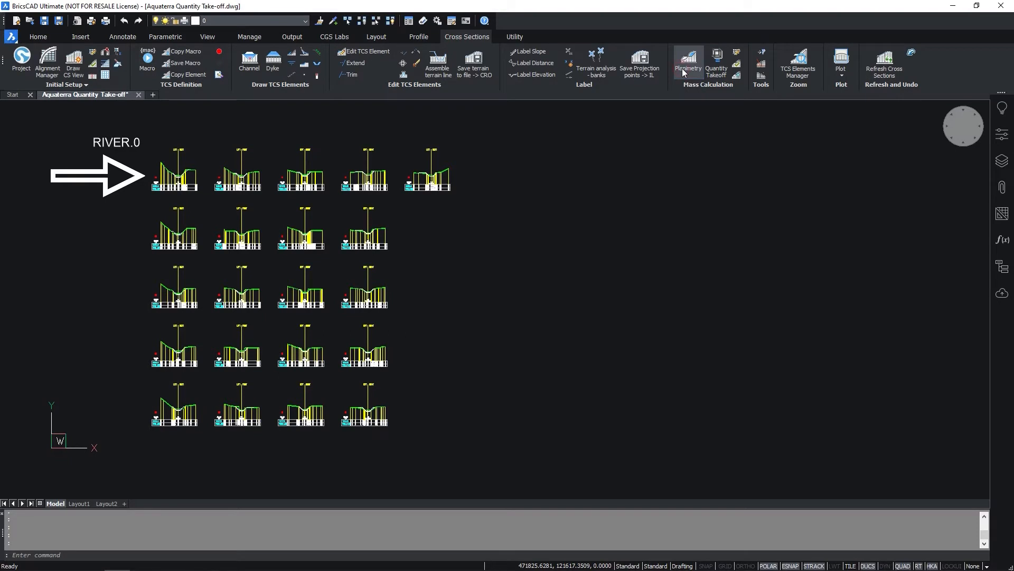
# Define a Fill planimetry quantity between two polylines, measured above the reference polyline
pyautogui.click(688, 62)
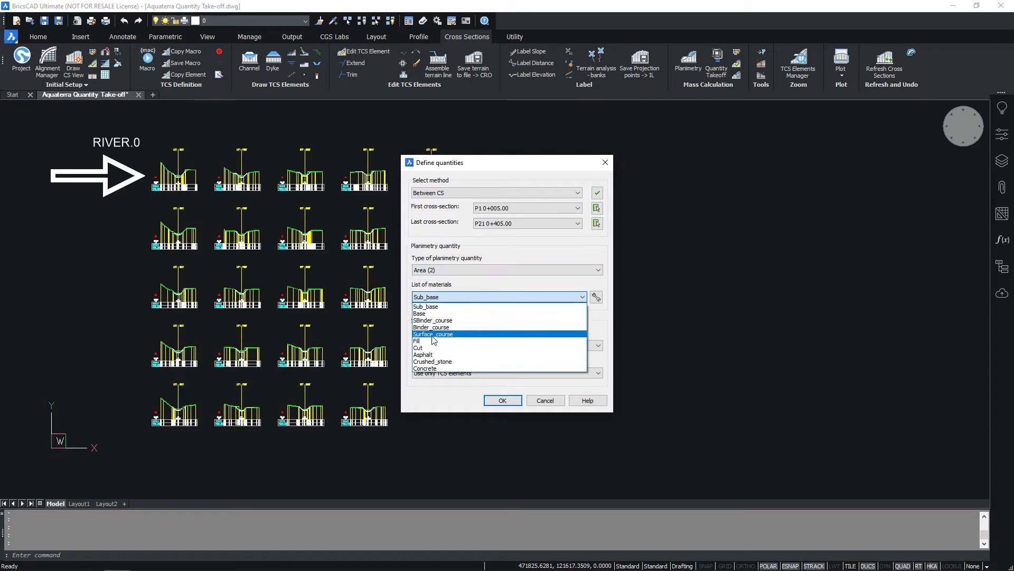
pyautogui.click(417, 341)
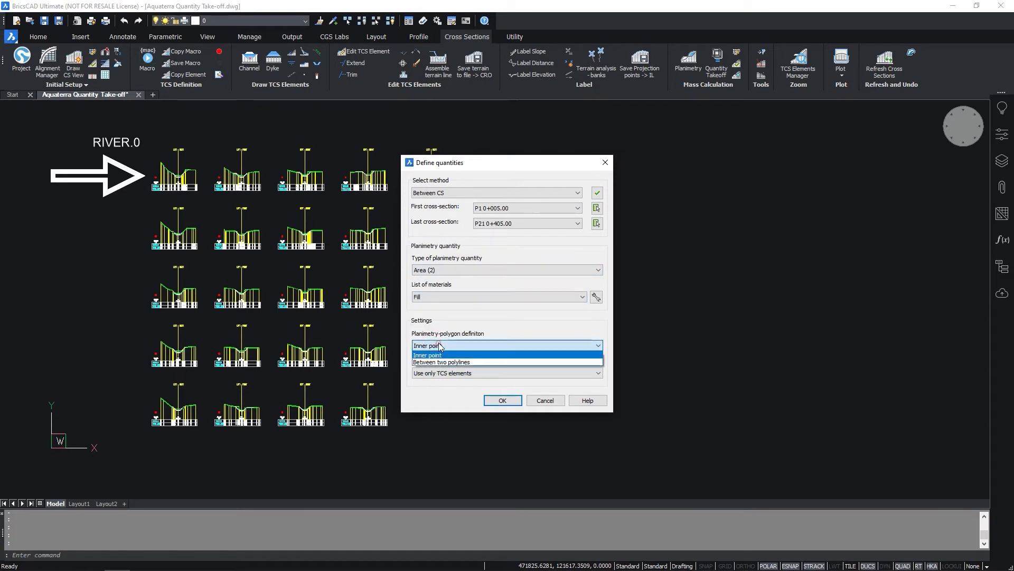
pyautogui.moveTo(441, 361)
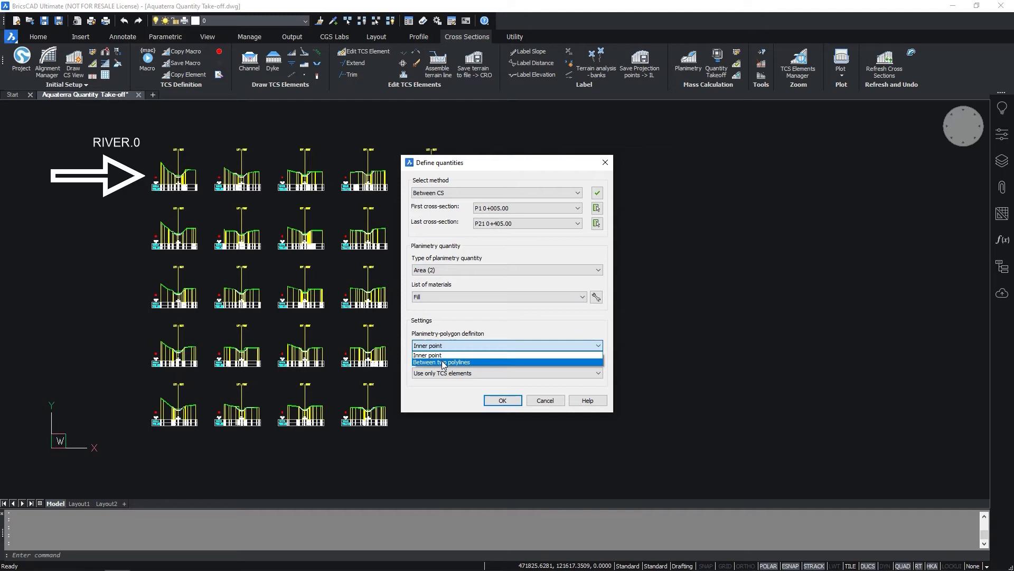
pyautogui.click(442, 361)
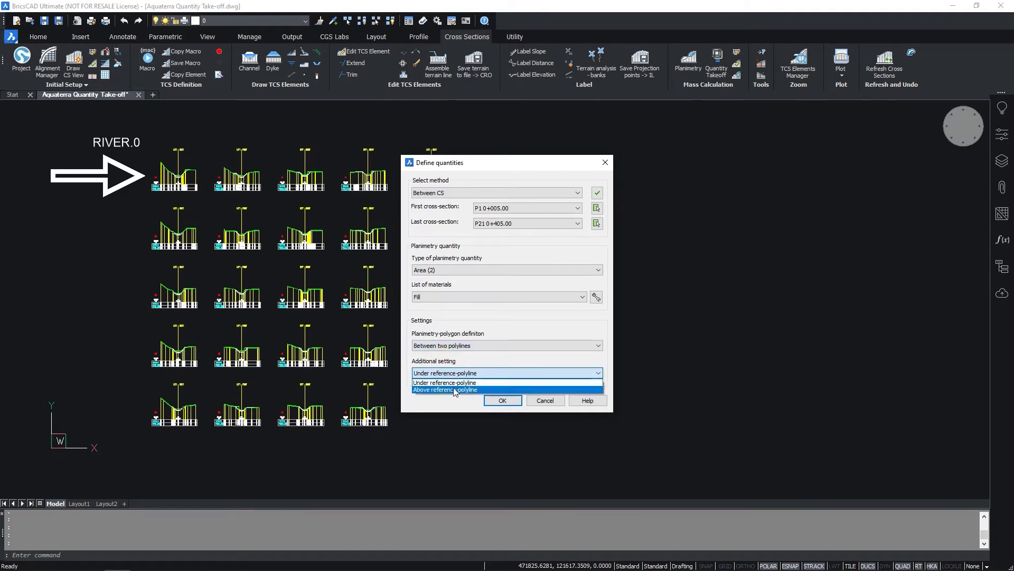
pyautogui.click(444, 389)
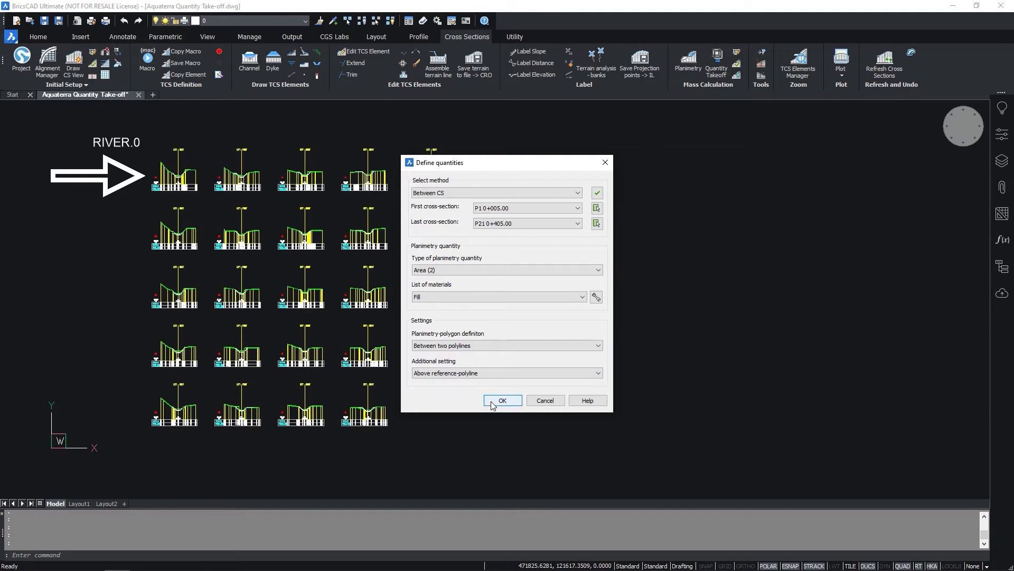
pyautogui.click(502, 399)
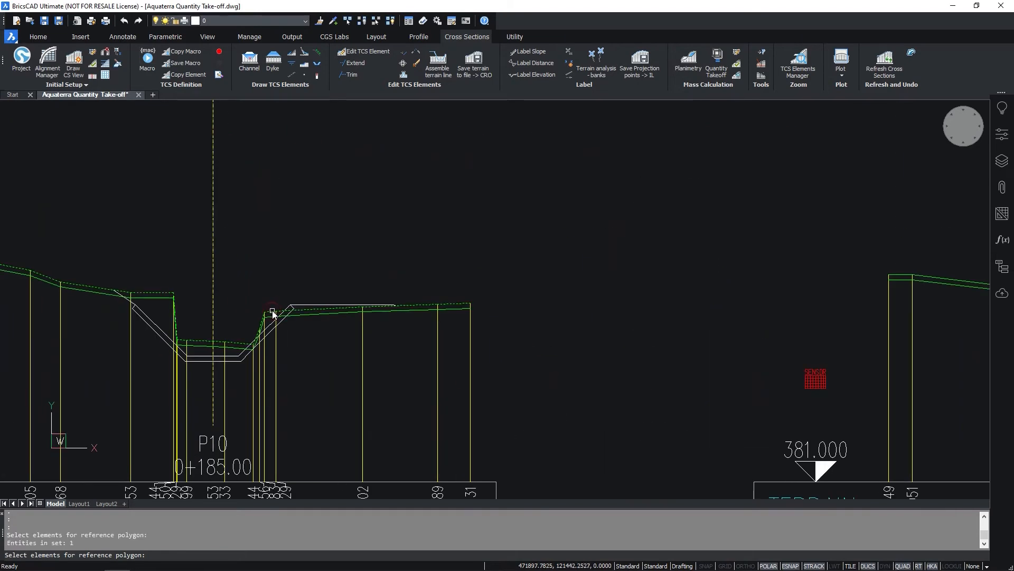
# Pick the channel line as reference polygon, process the fill areas, and reopen quantity definition
pyautogui.click(272, 311)
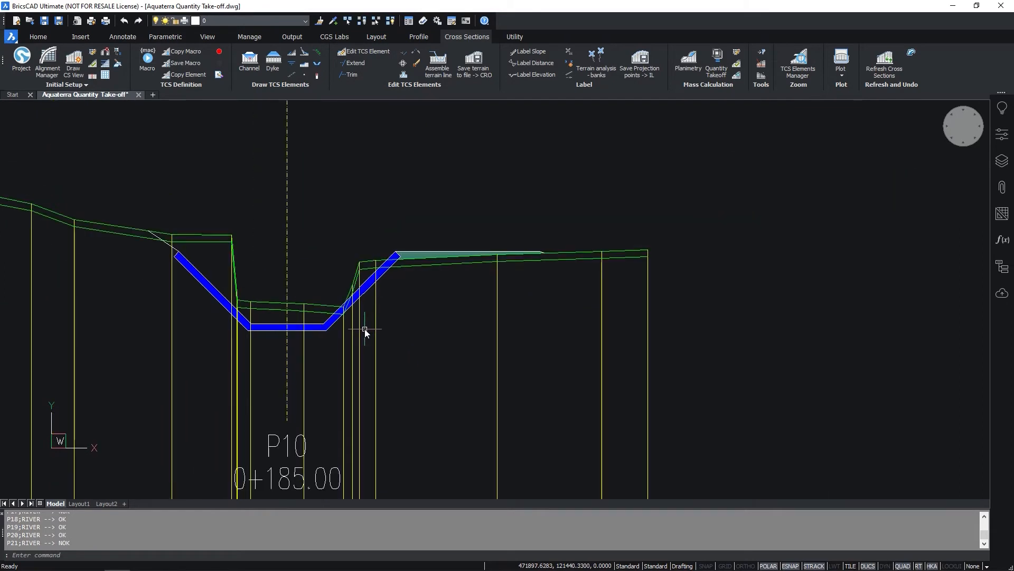
pyautogui.write('43N1')
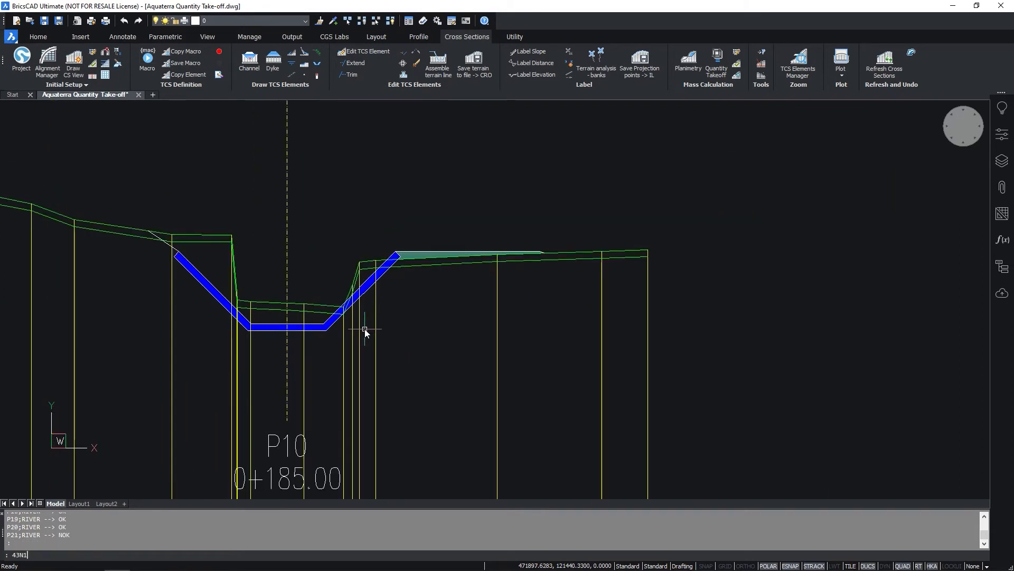
pyautogui.click(687, 65)
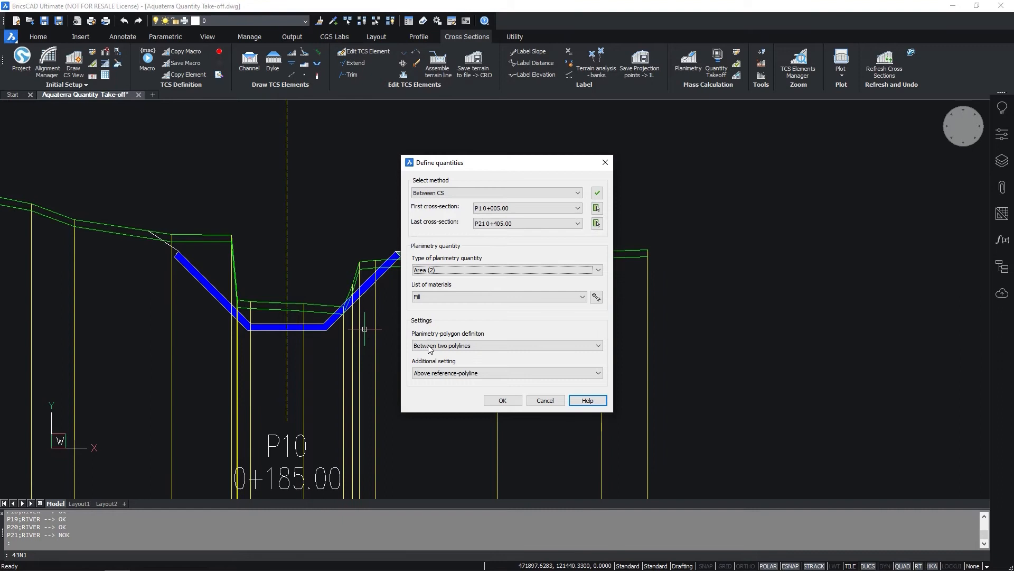
# Rerun the fill area with the terrain lines picked as the second polygon
pyautogui.click(501, 399)
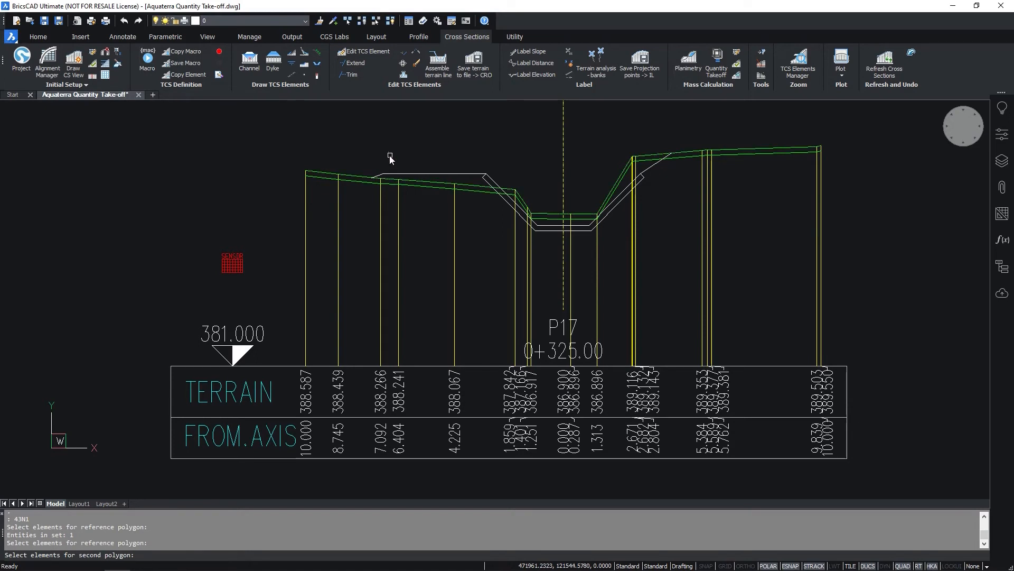
pyautogui.click(393, 176)
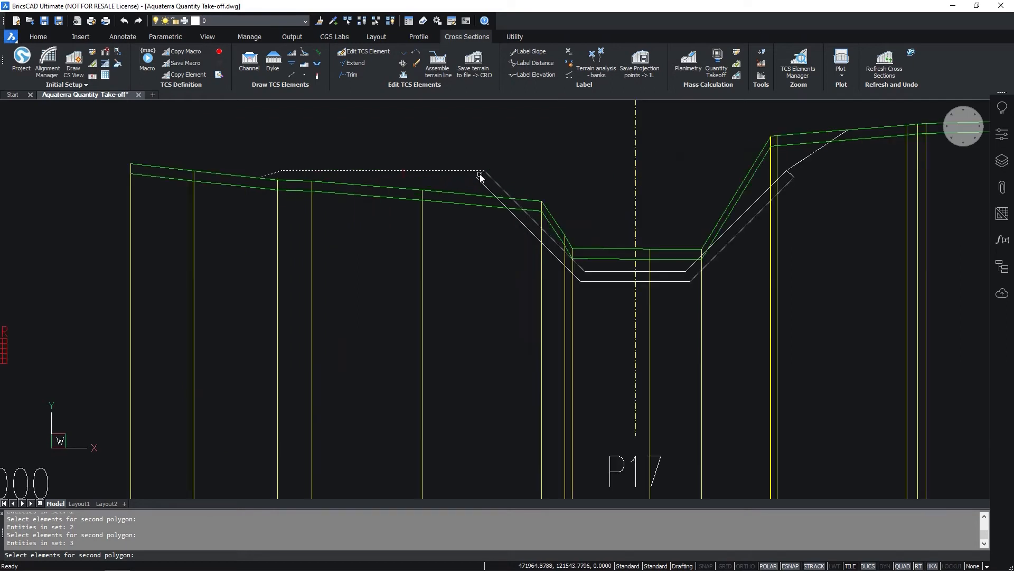
pyautogui.click(610, 284)
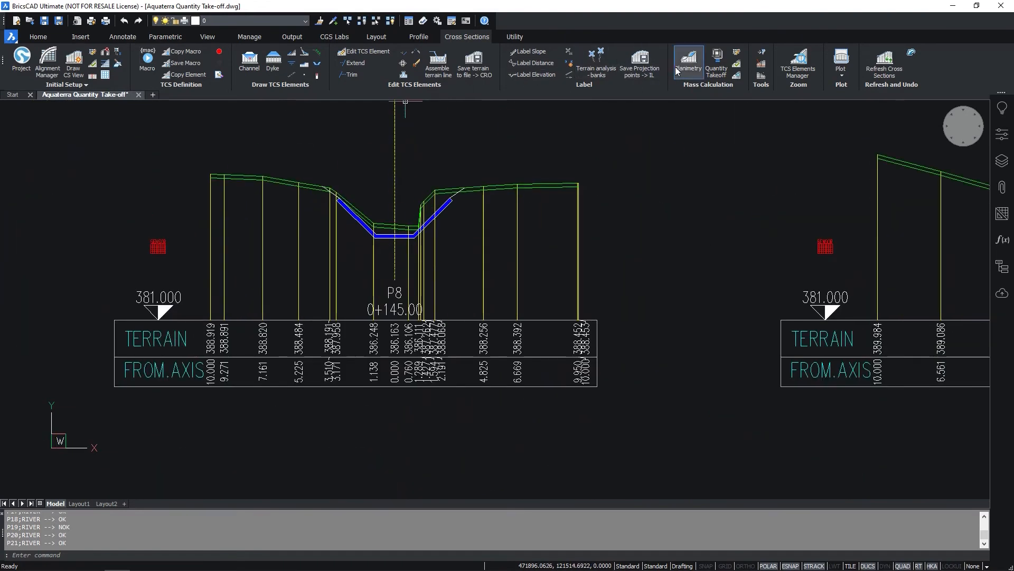
# Define a Cut planimetry quantity between two polylines, measured under the reference polyline
pyautogui.click(688, 62)
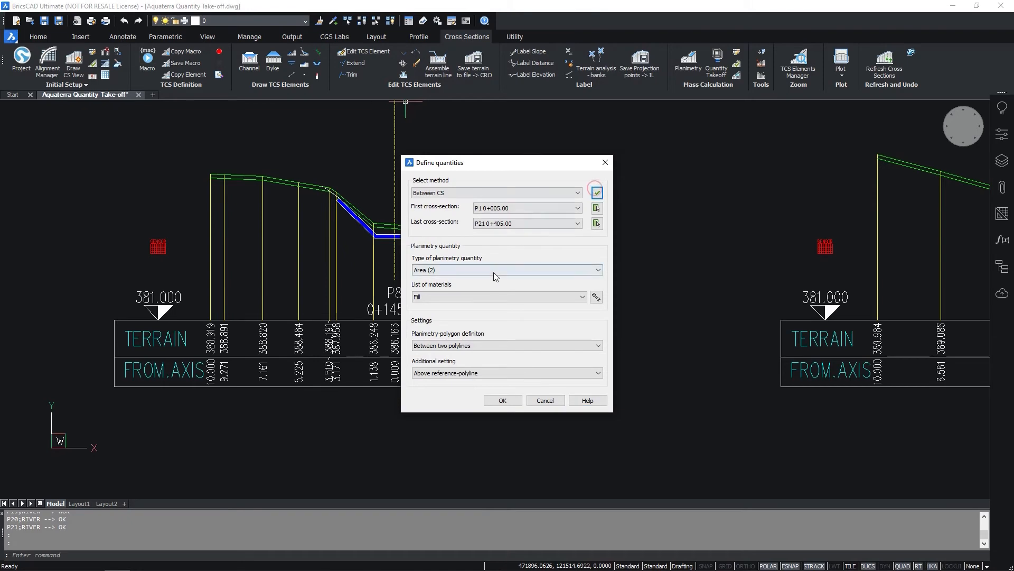
pyautogui.click(498, 296)
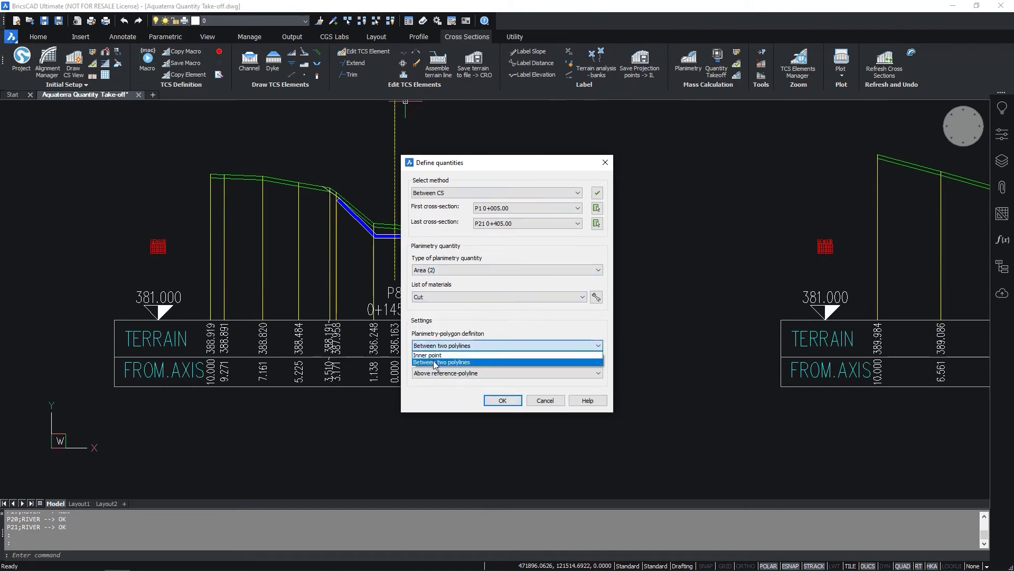
pyautogui.click(441, 361)
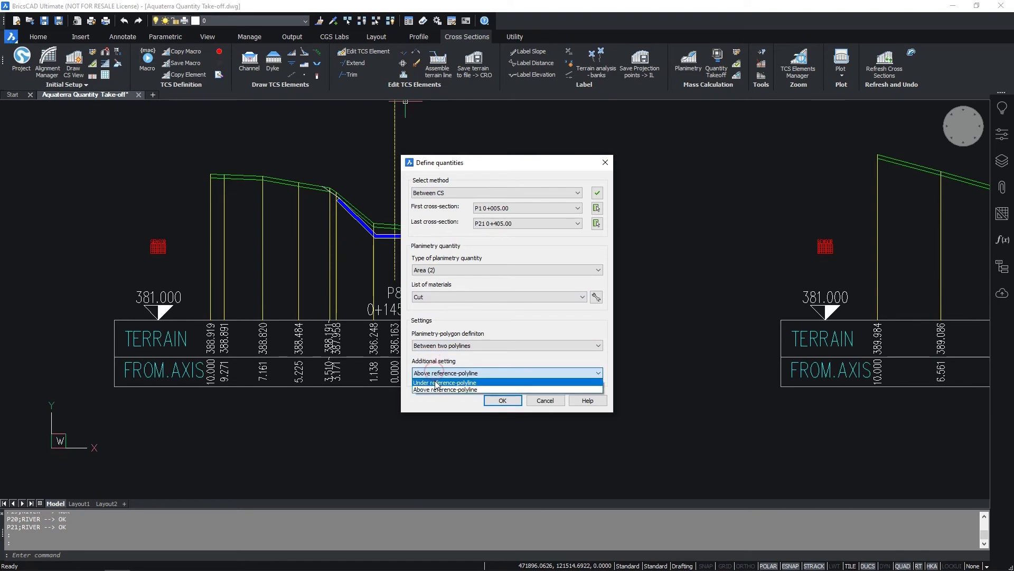
pyautogui.click(445, 383)
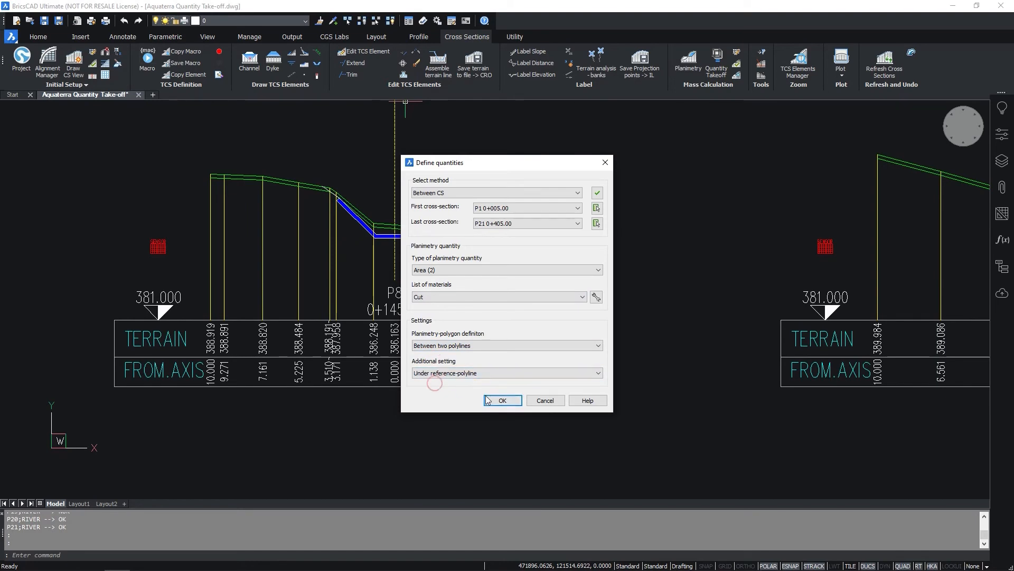
pyautogui.click(502, 400)
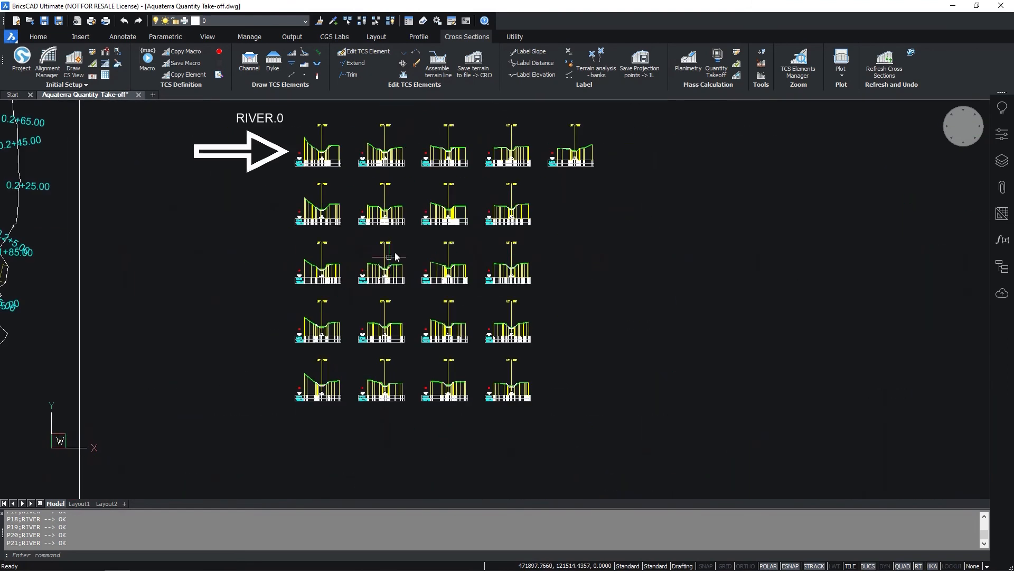
pyautogui.moveTo(606, 215)
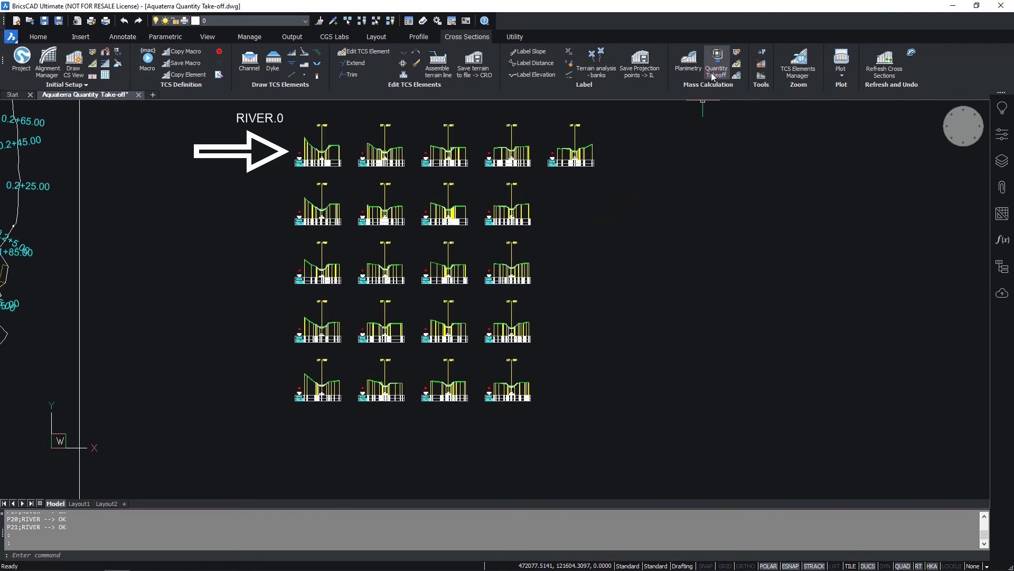
# Run Quantity Takeoff: place the area labels, insert per-section and summary tables in the drawing instead of a file
pyautogui.click(716, 61)
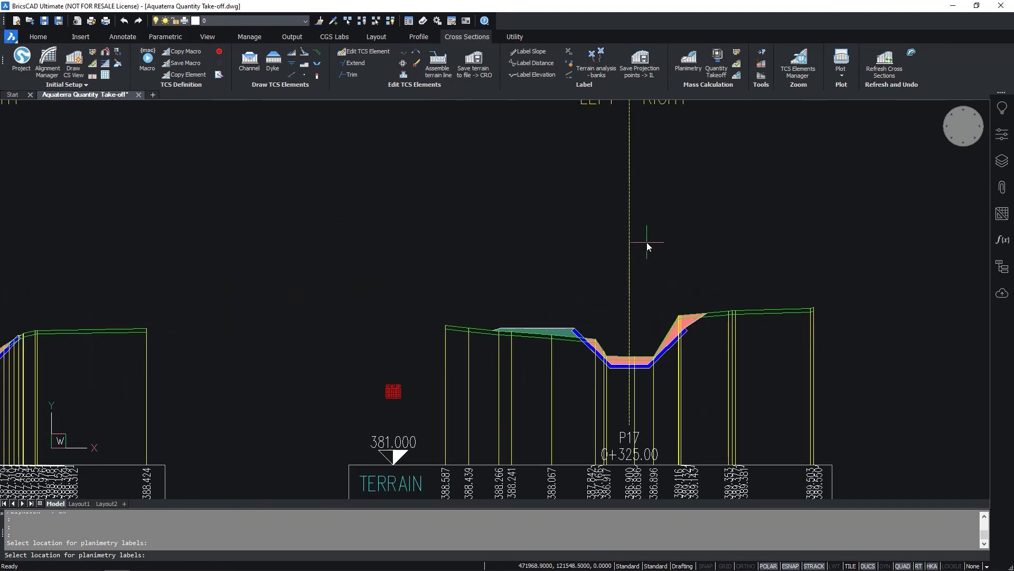
pyautogui.click(716, 64)
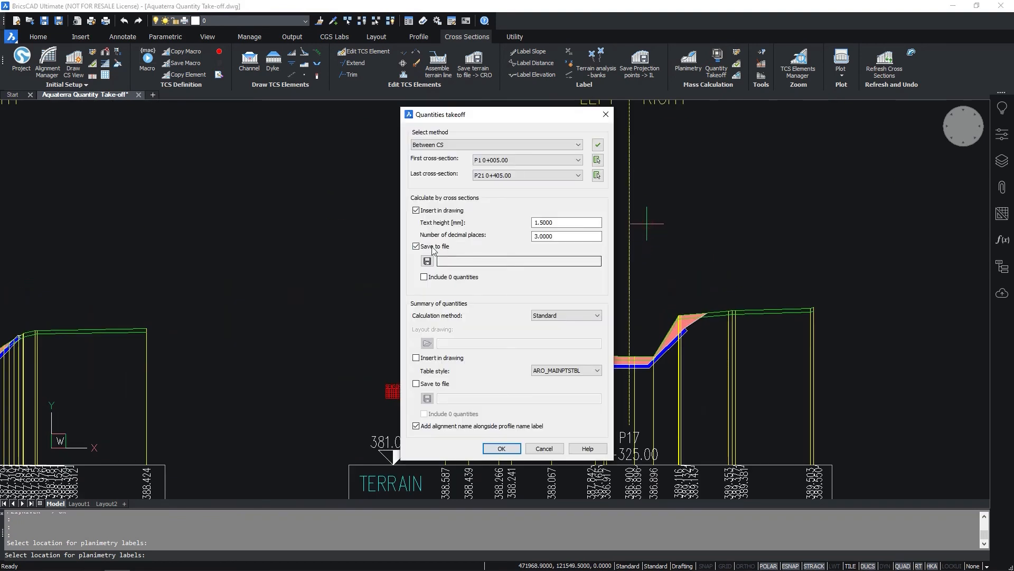
pyautogui.click(501, 448)
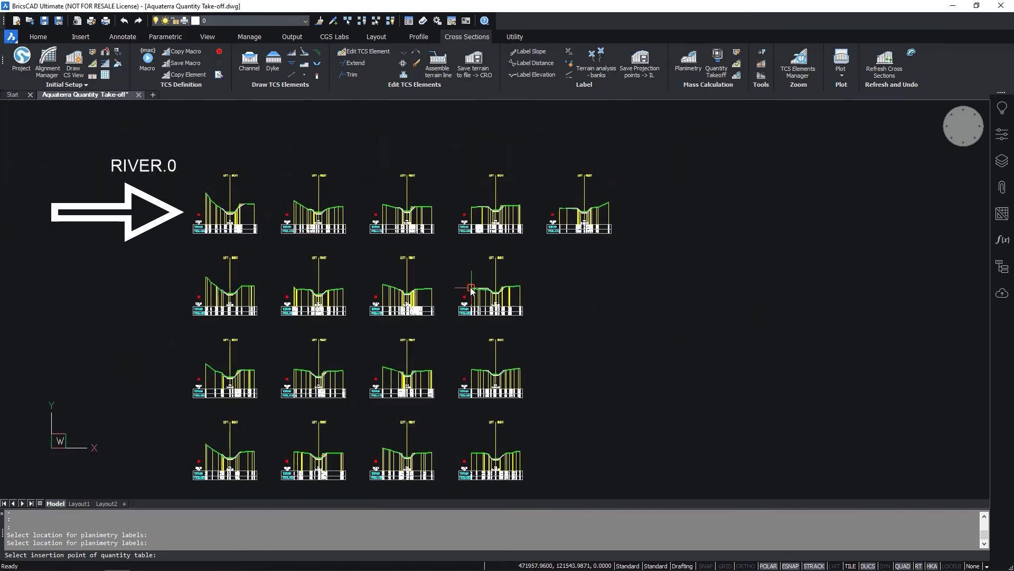
pyautogui.click(717, 64)
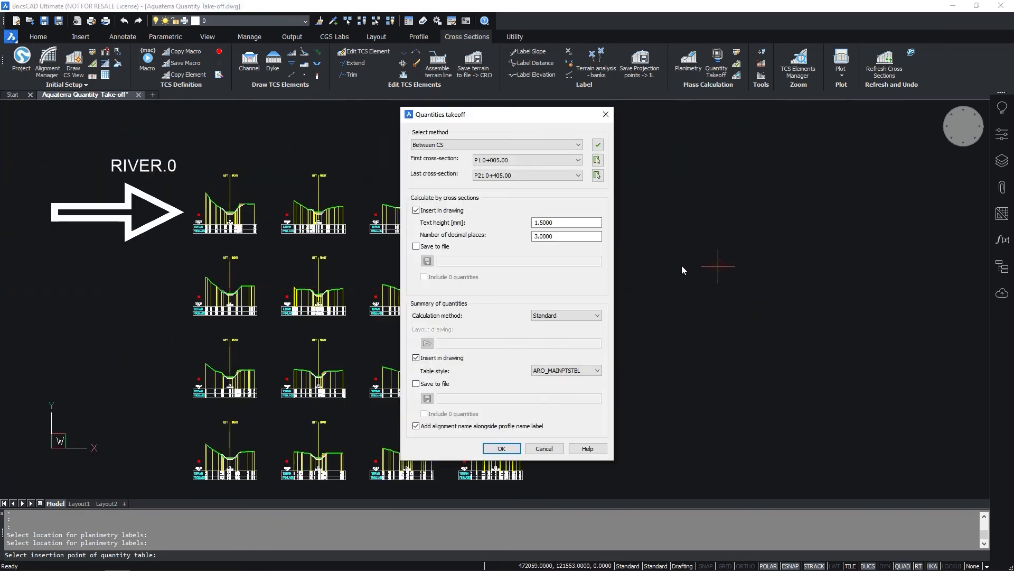